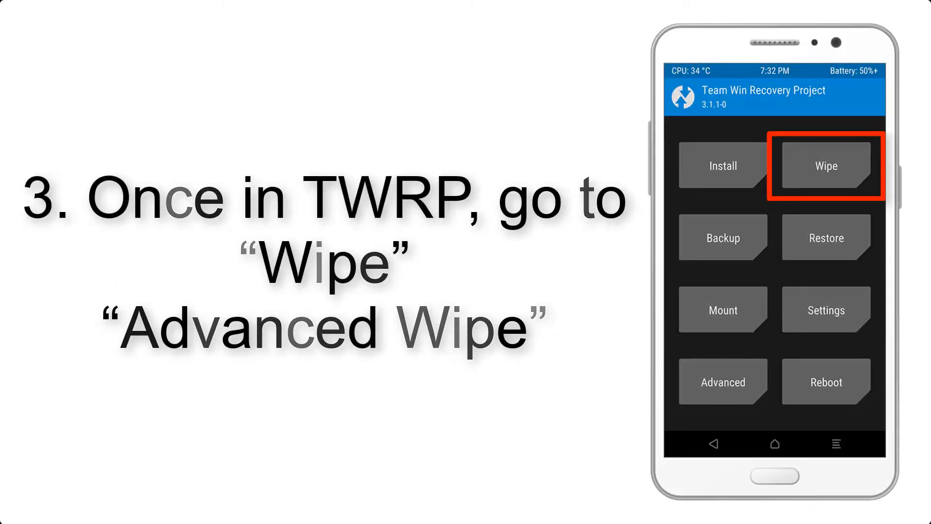
# - Go from the main menu through Wipe to the Advanced Wipe partition list with Dalvik Cache, System, data and Cache ticked
pyautogui.click(826, 166)
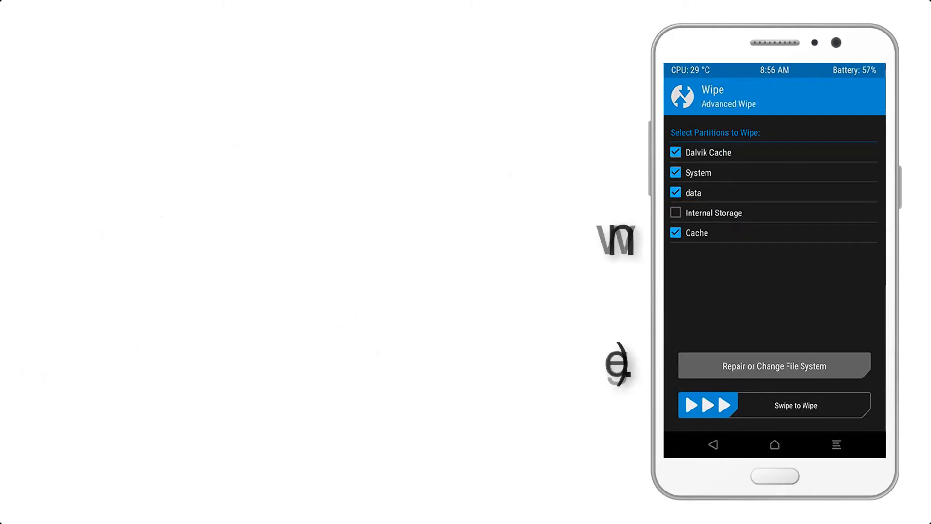
pyautogui.click(772, 406)
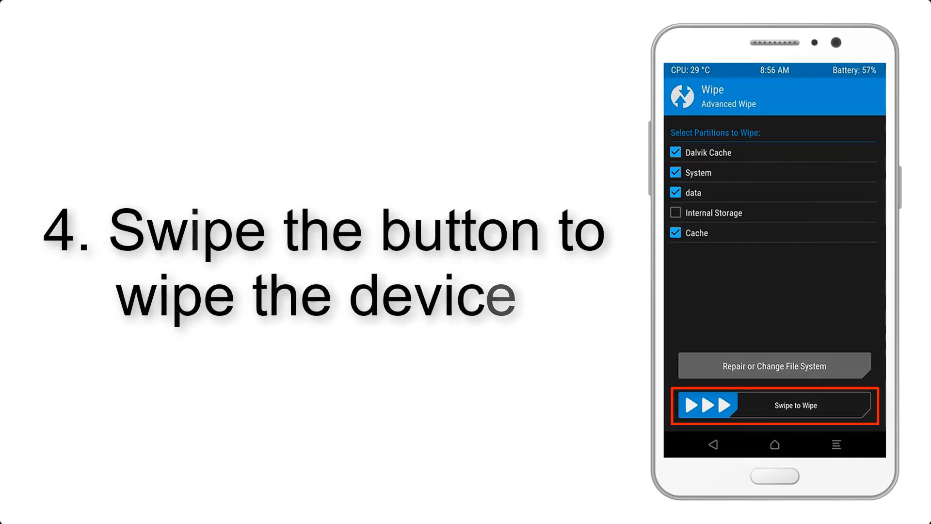